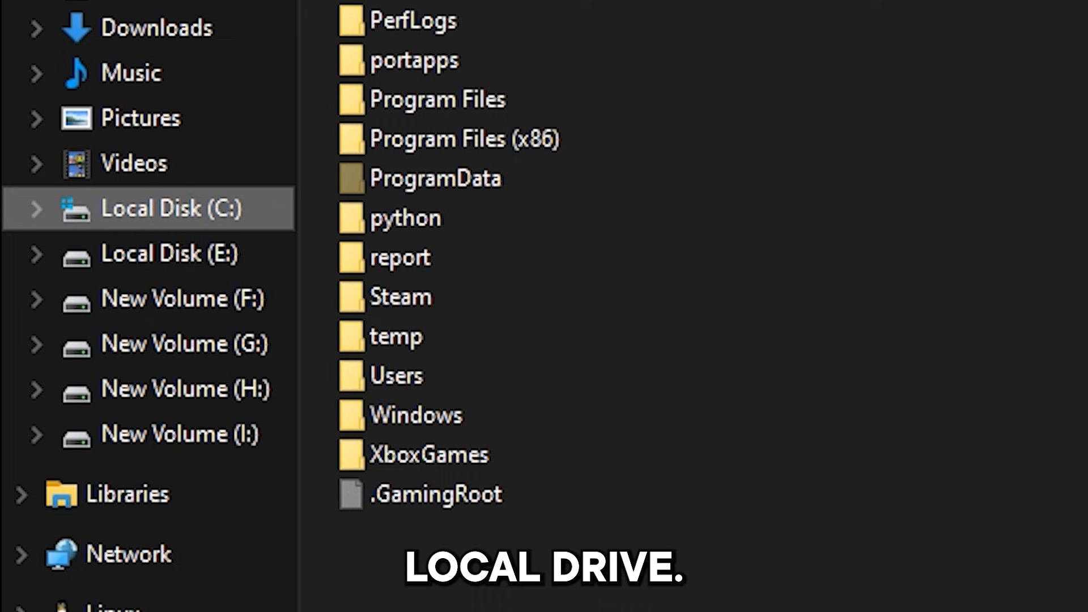
# Open the Steam folder on Local Disk (C:).
pyautogui.click(399, 296)
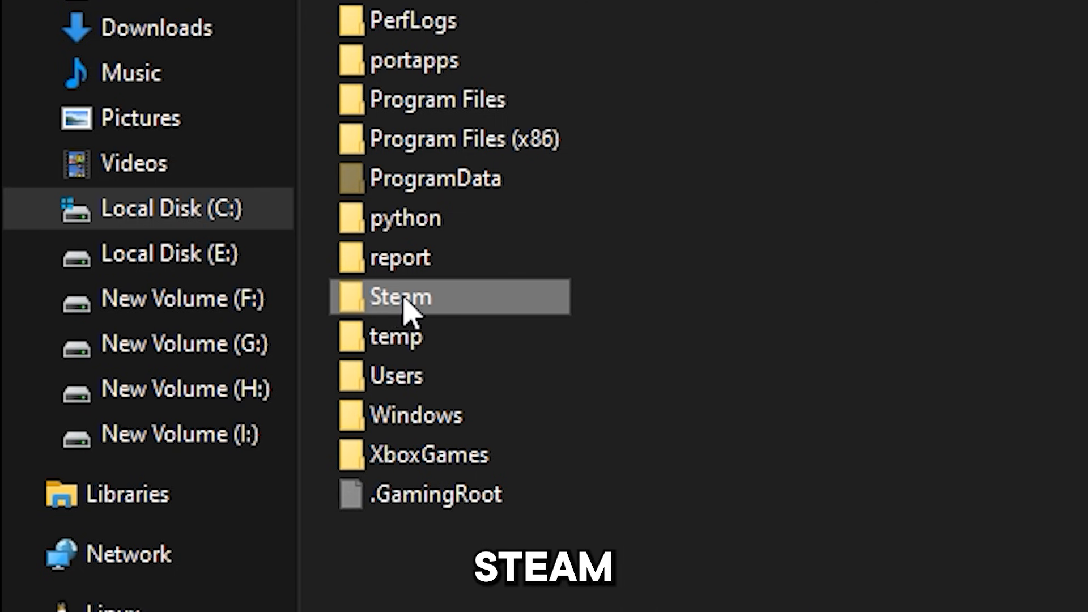
pyautogui.doubleClick(400, 296)
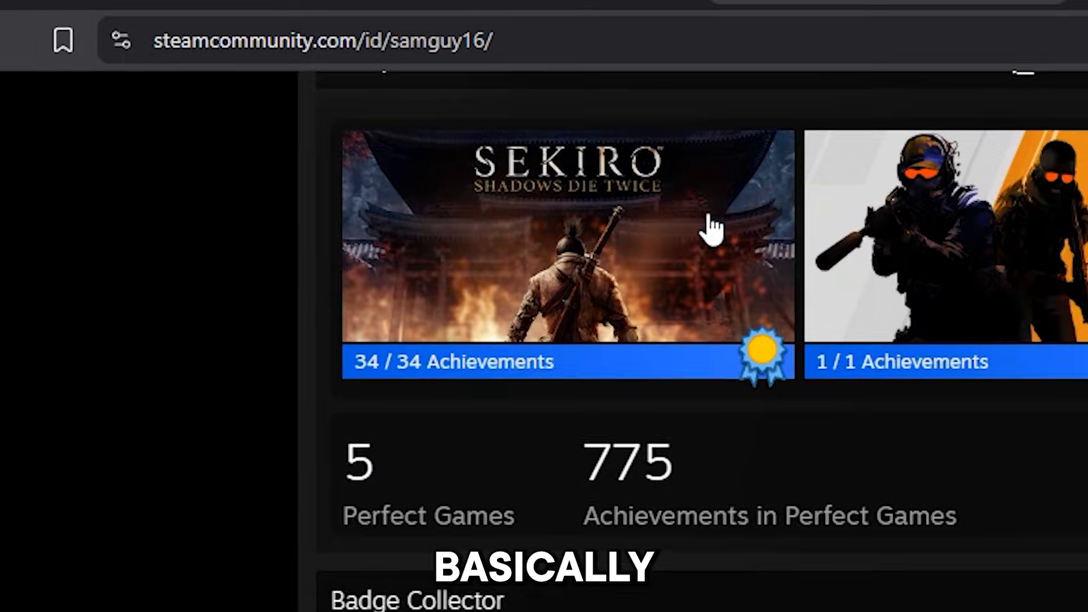
# Enter 'steamid' in the address bar and go to Steam ID Finder (steamid.xyz).
pyautogui.click(339, 42)
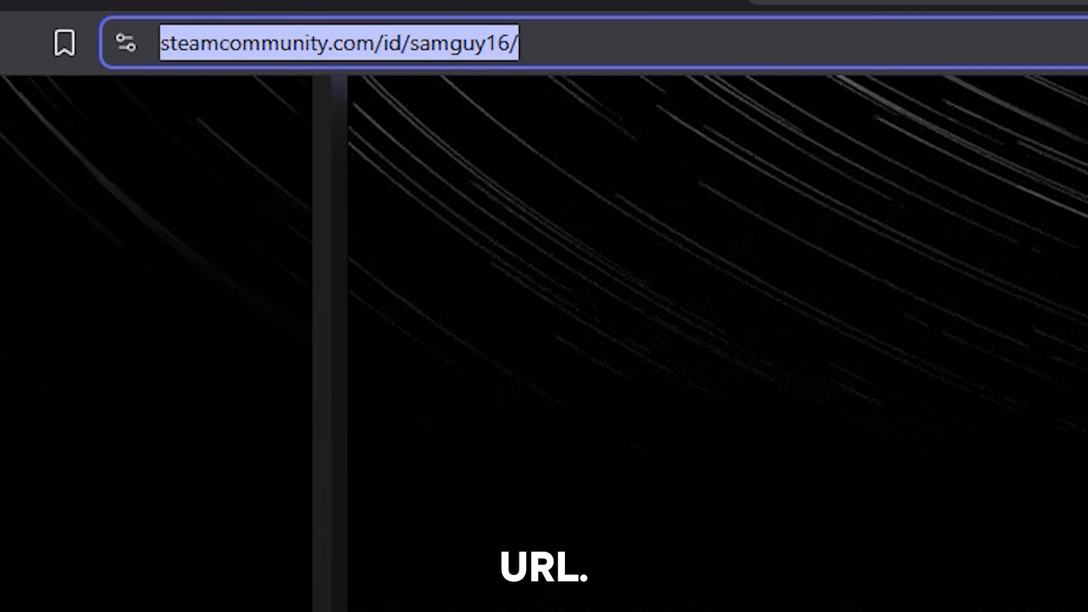
pyautogui.write('steamid')
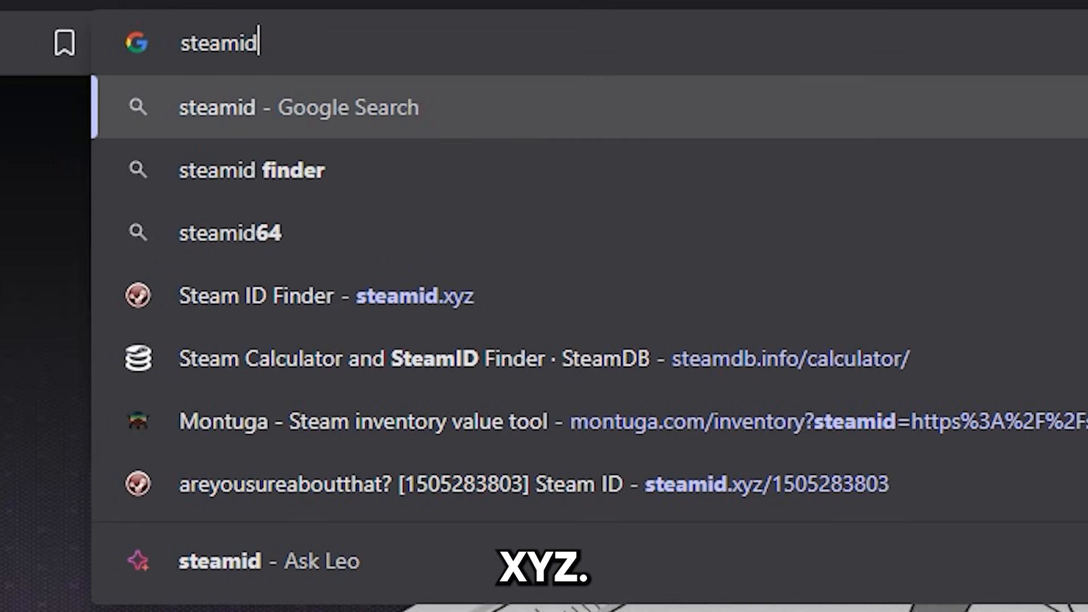
pyautogui.click(326, 296)
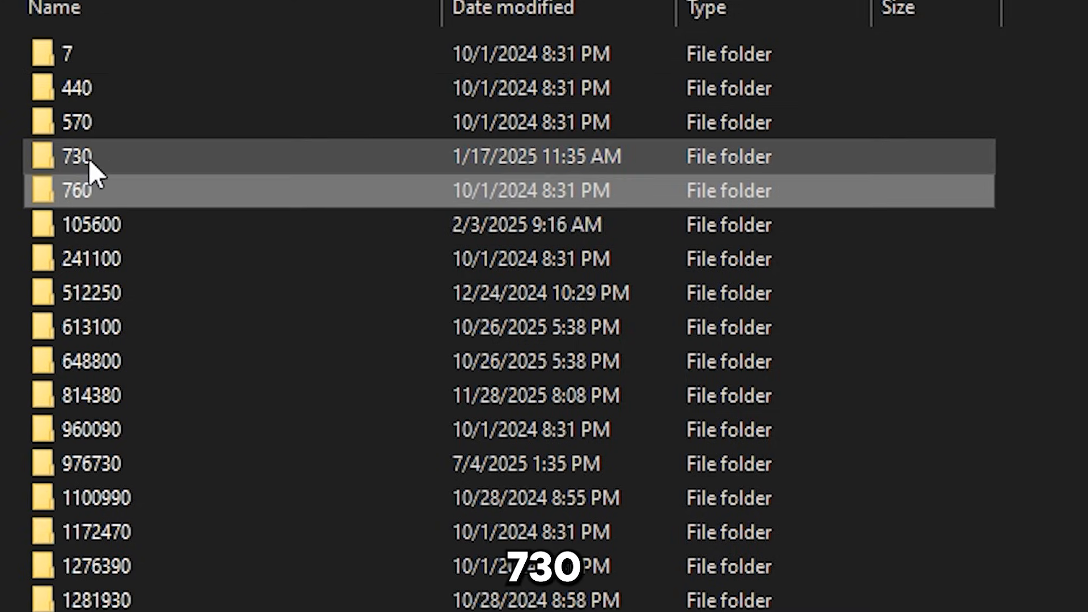
# Open cs2_video.txt from 730 > cfg in Notepad.
pyautogui.doubleClick(76, 155)
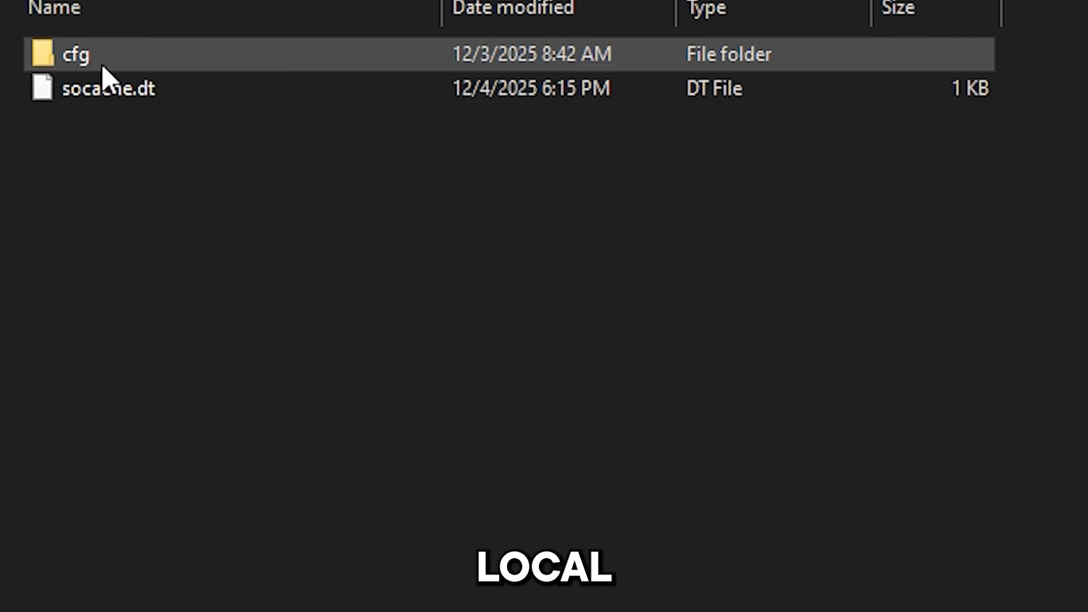
pyautogui.doubleClick(74, 55)
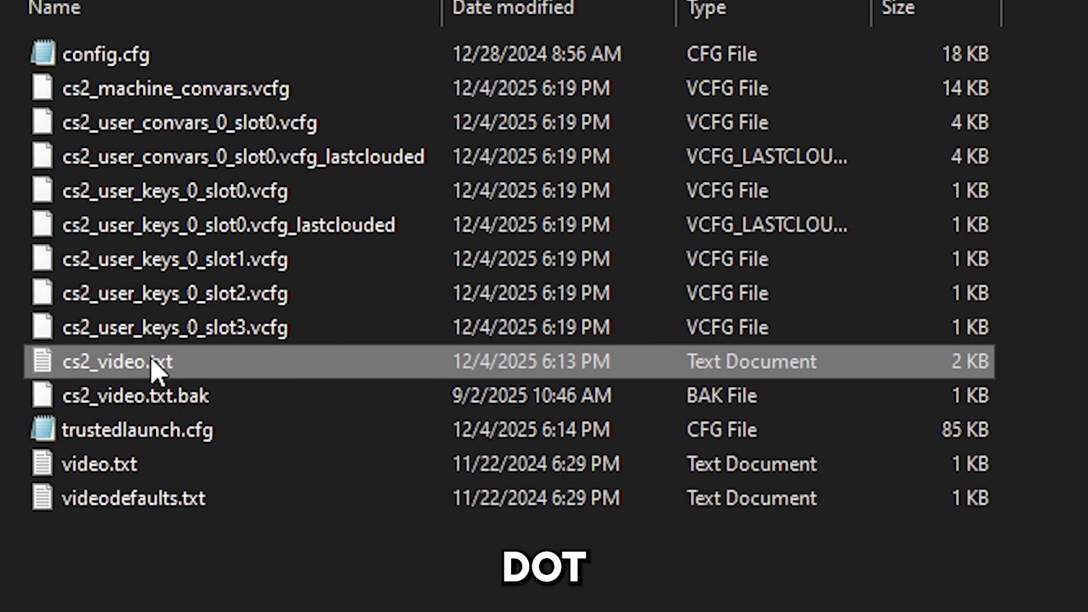
pyautogui.doubleClick(112, 360)
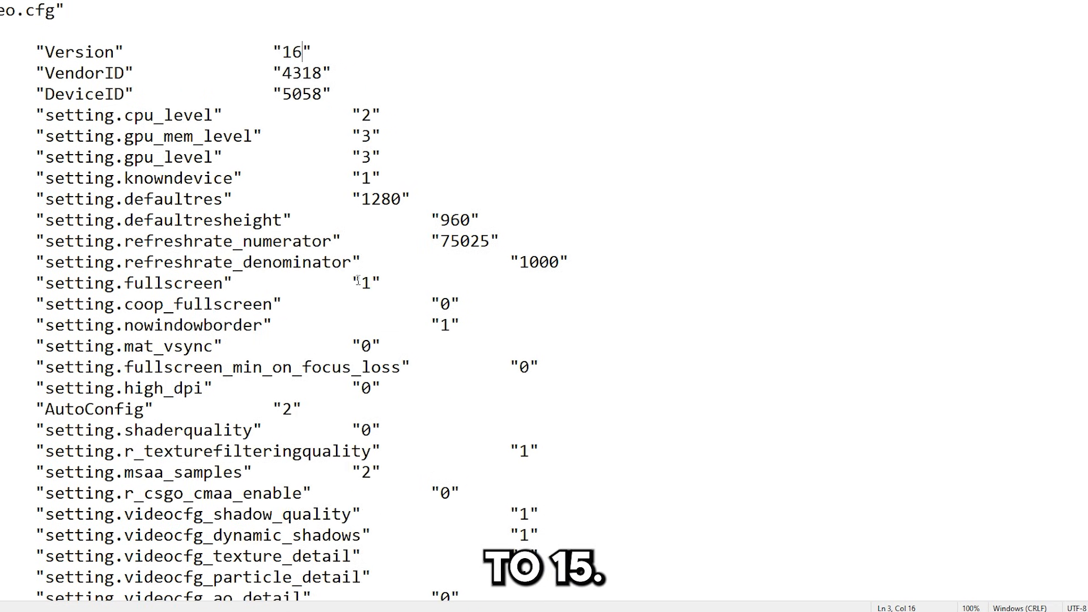
# Change the Version value from 16 to 15.
pyautogui.write('5')
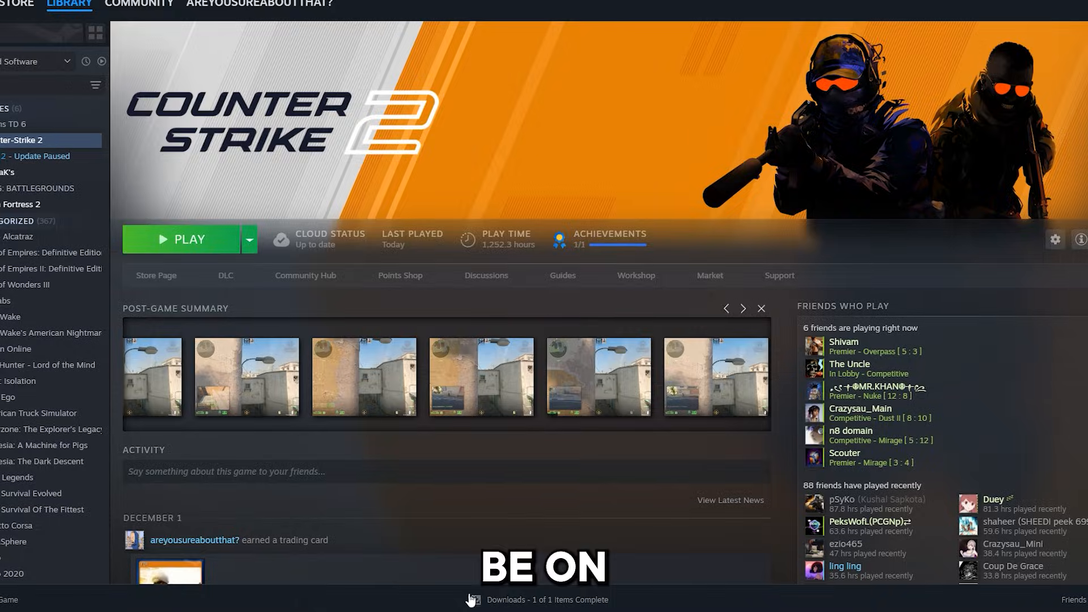
# Launch Counter-Strike 2 from the Steam library, then stop it.
pyautogui.click(184, 239)
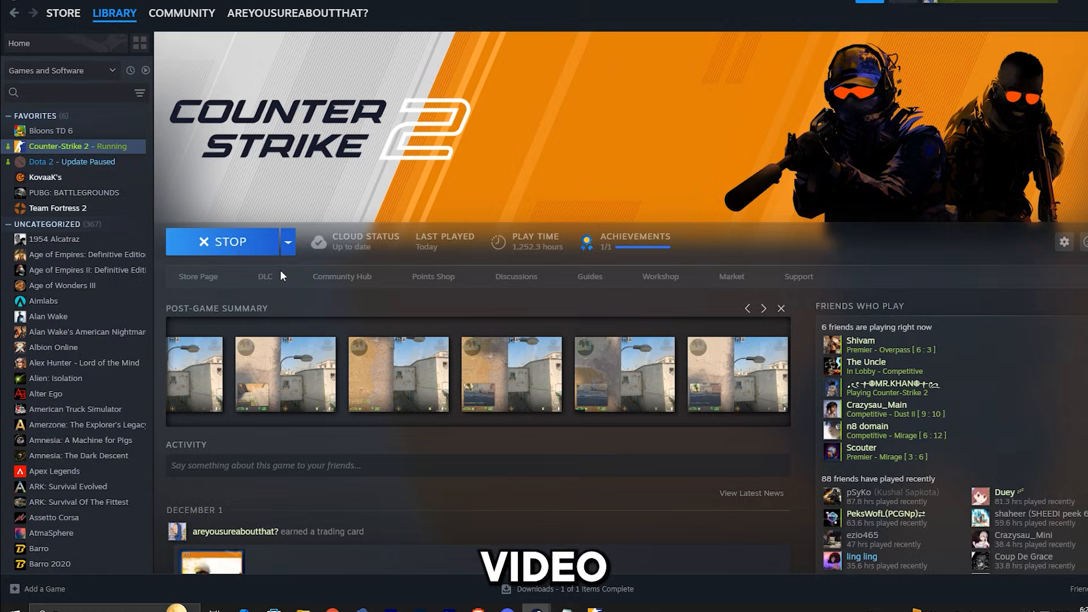
pyautogui.click(228, 241)
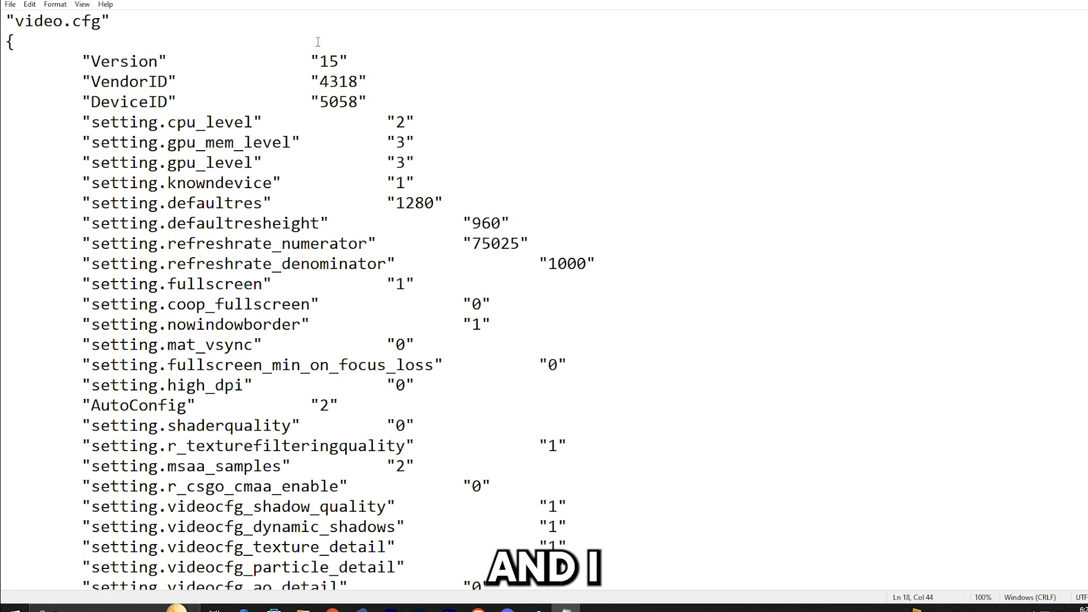
# Restore the Version value to 16 and relaunch Counter-Strike 2 from Steam.
pyautogui.doubleClick(328, 61)
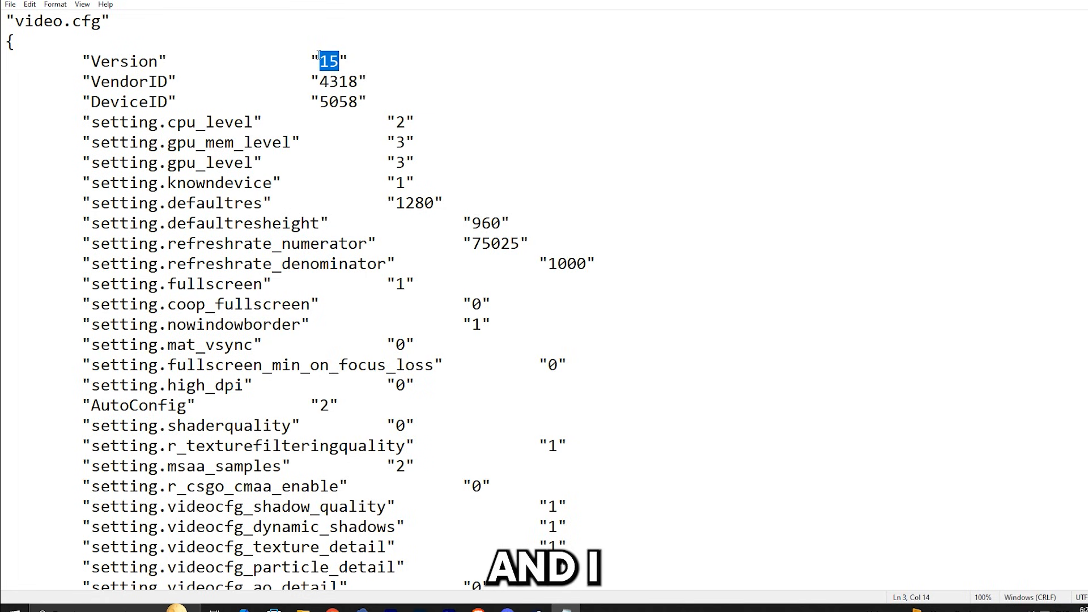
pyautogui.write('16')
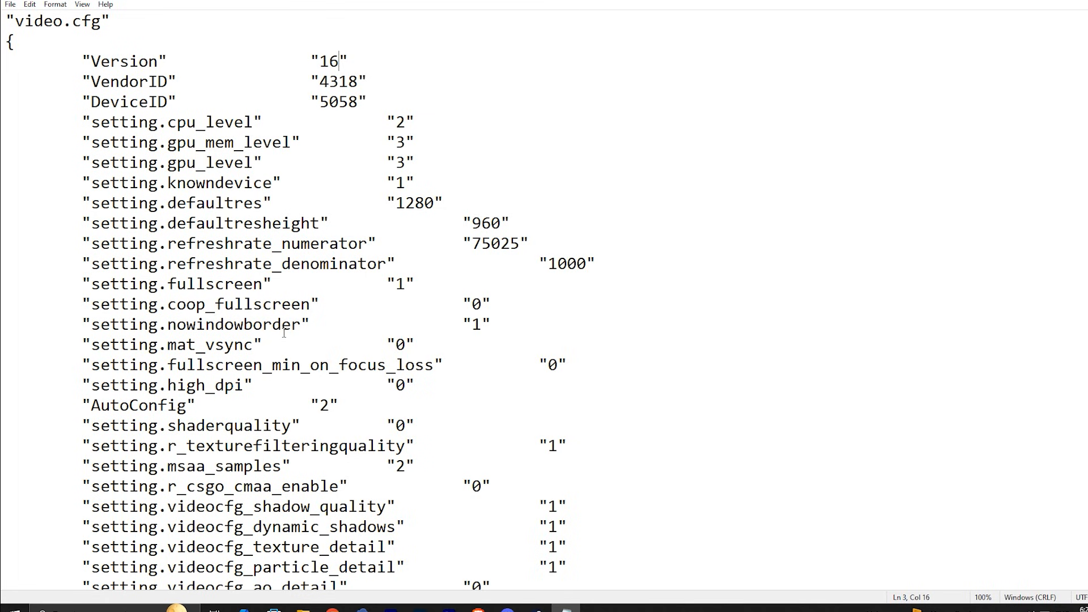
pyautogui.click(555, 364)
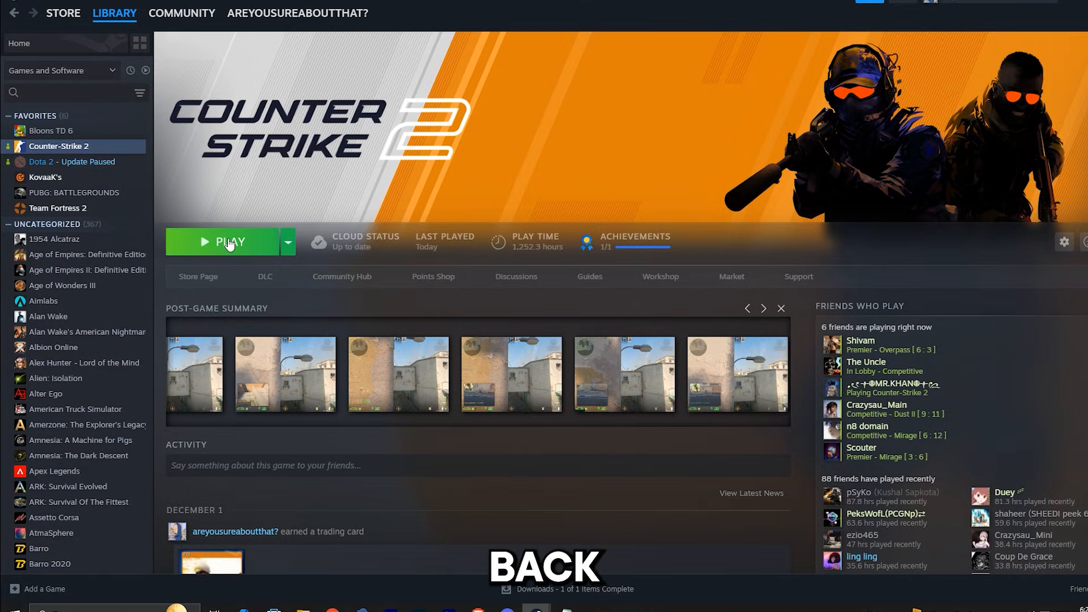
pyautogui.click(229, 241)
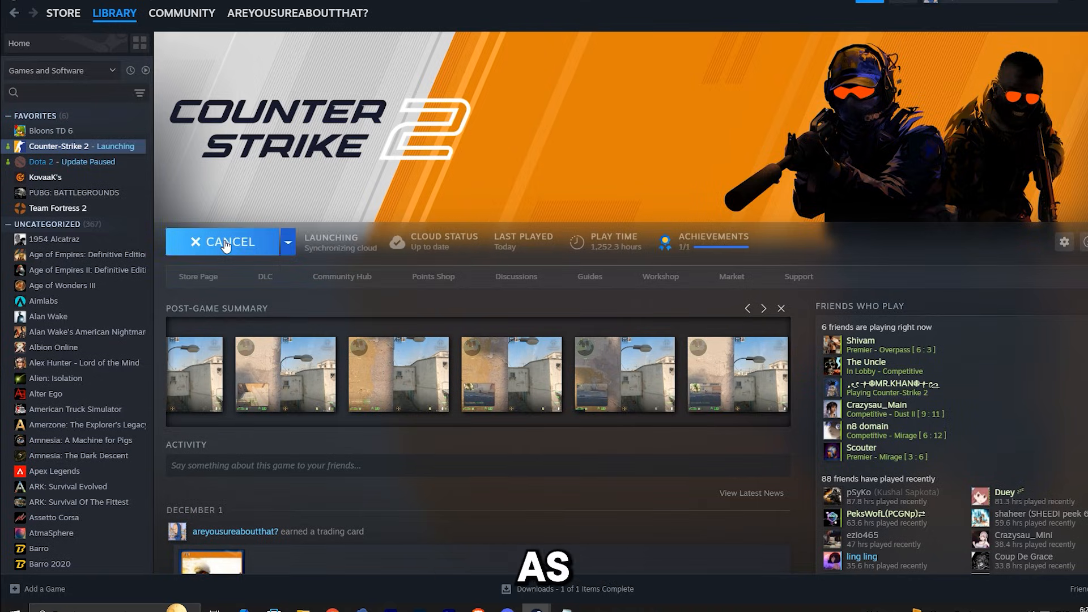